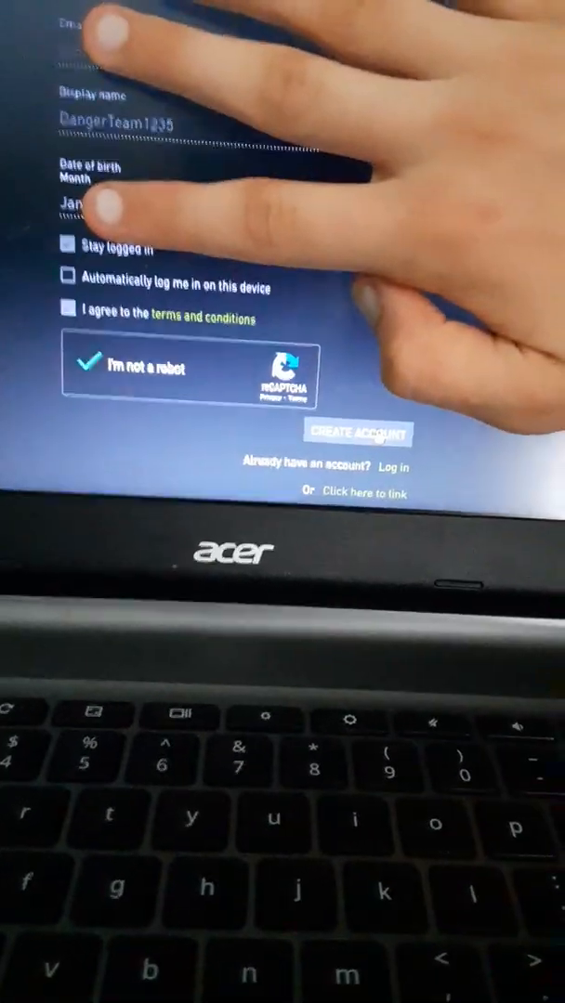
Create the free NVIDIA account from the completed registration form
{"action": "left_click", "coordinate": [357, 433]}
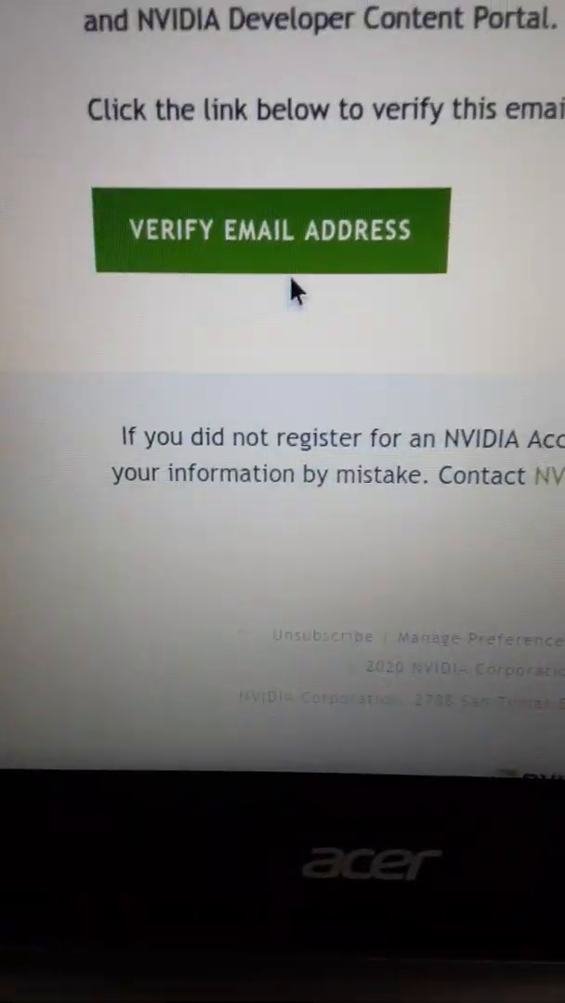
Verify the new account's email address from the NVIDIA message
{"action": "left_click", "coordinate": [273, 230]}
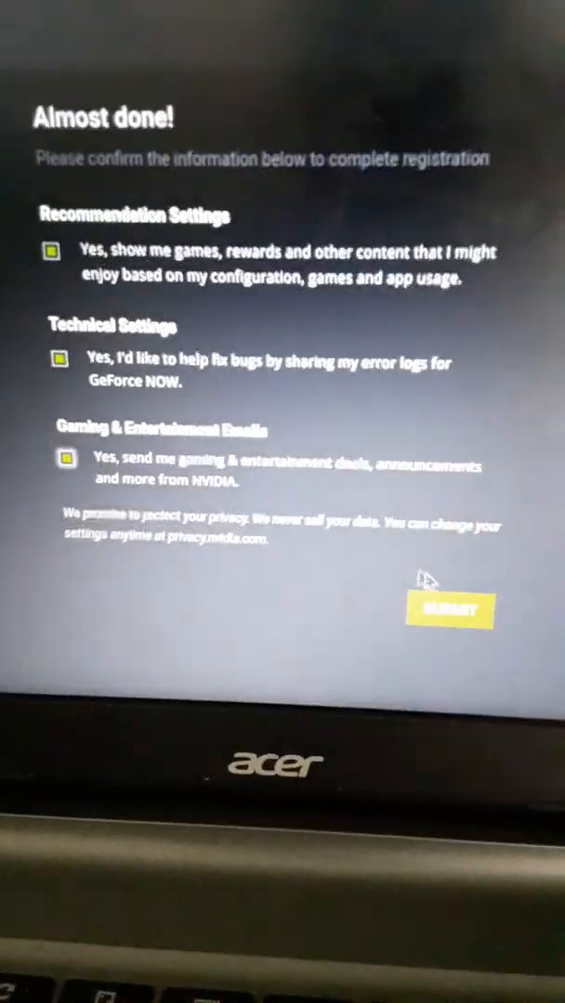
Submit the Almost done page with the preference boxes left checked
{"action": "left_click", "coordinate": [450, 609]}
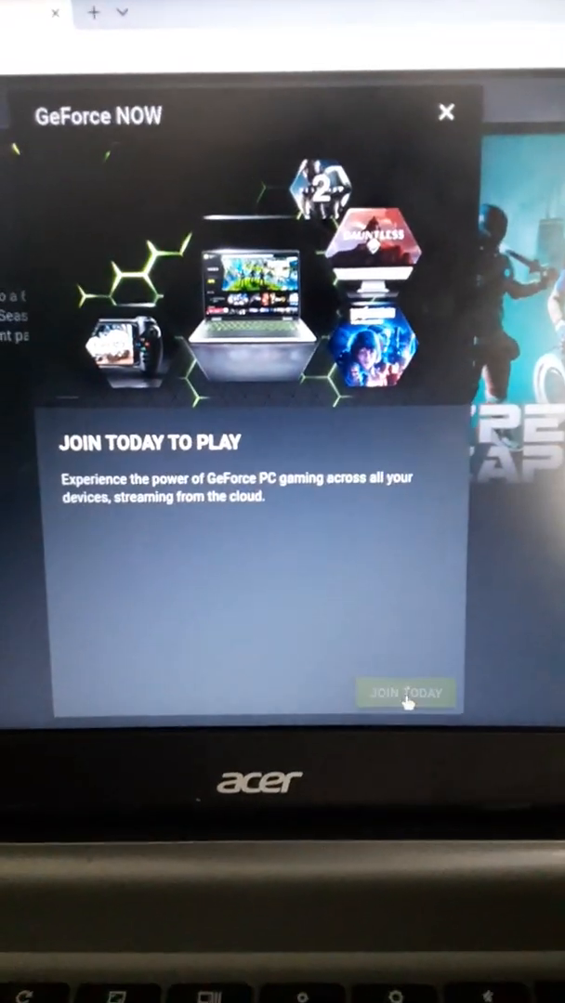
Choose Join Today in the GeForce NOW membership dialog
{"action": "left_click", "coordinate": [405, 695]}
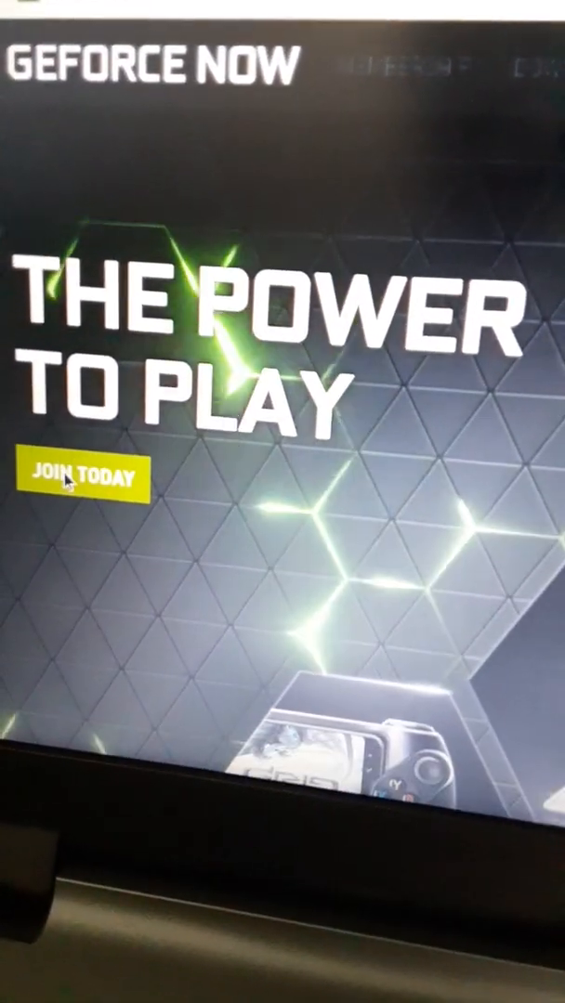
Choose Join Today on the GeForce NOW site to reach the NVIDIA account chooser
{"action": "left_click", "coordinate": [83, 480]}
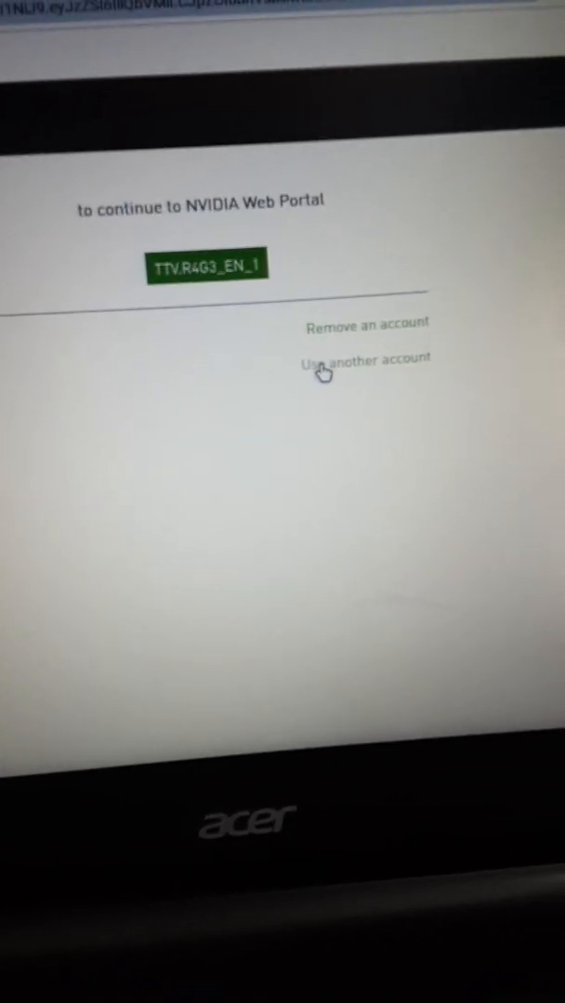
Sign in with the new NVIDIA account and continue past the Privacy Settings
{"action": "left_click", "coordinate": [366, 361]}
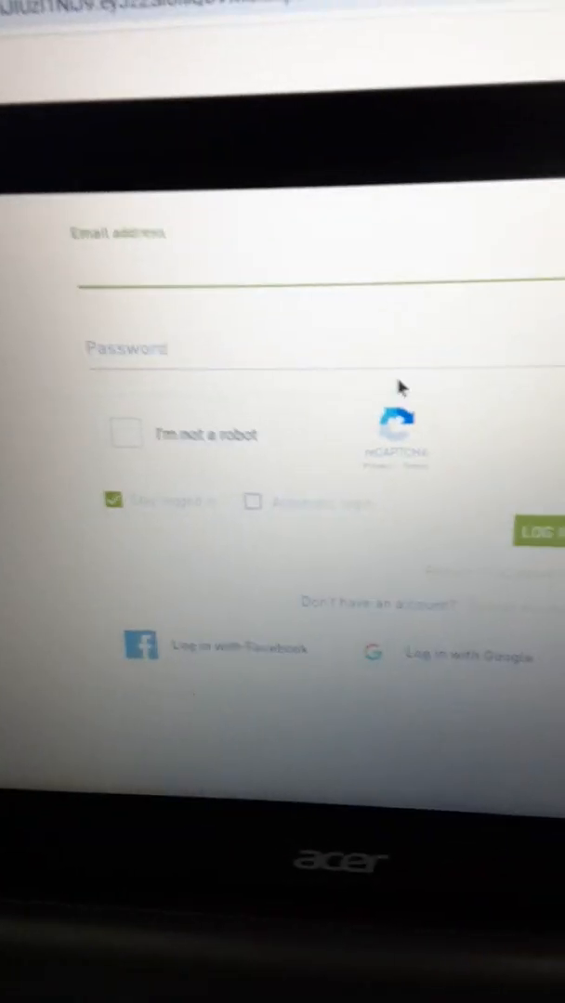
{"action": "left_click", "coordinate": [539, 529]}
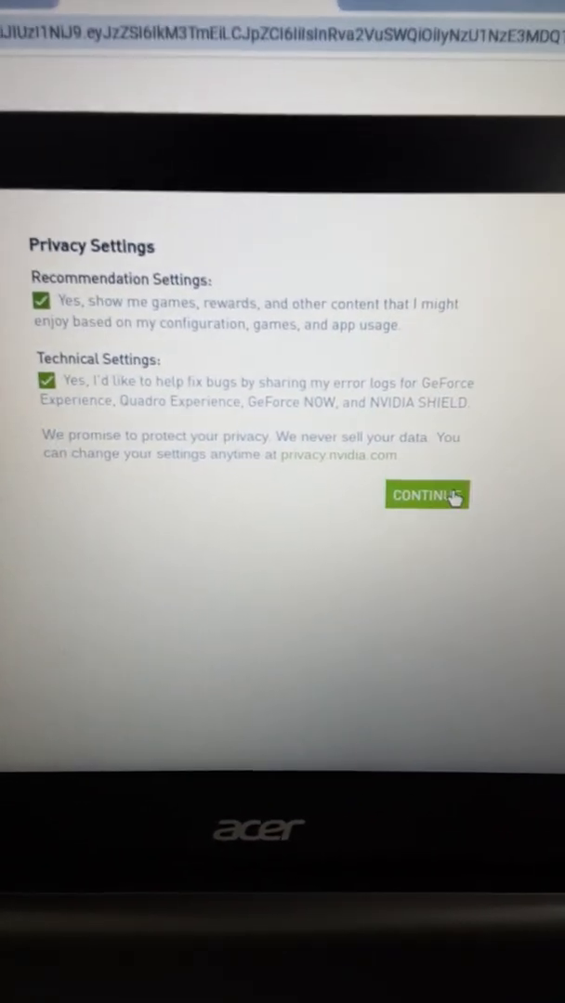
{"action": "left_click", "coordinate": [427, 494]}
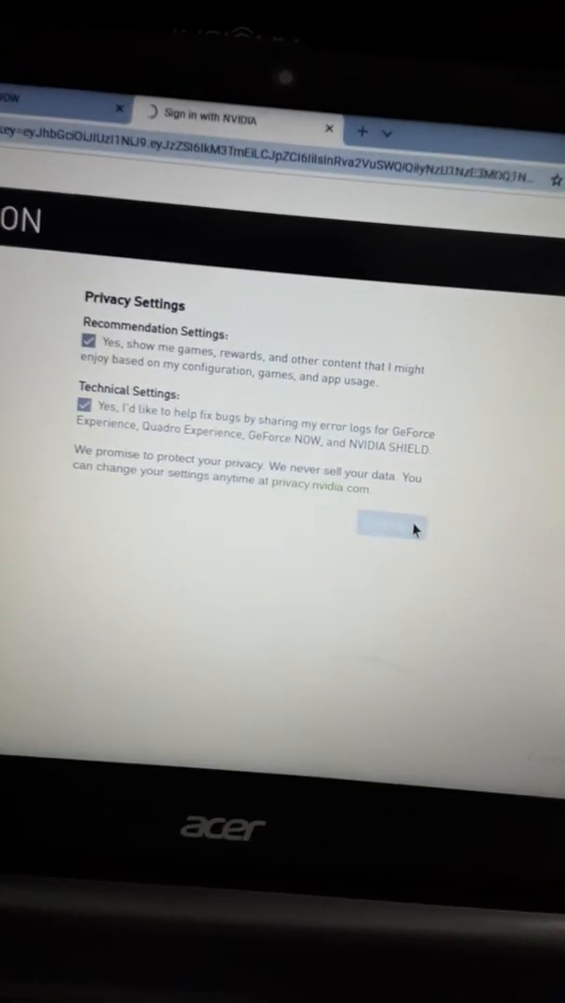
{"action": "left_click", "coordinate": [388, 529]}
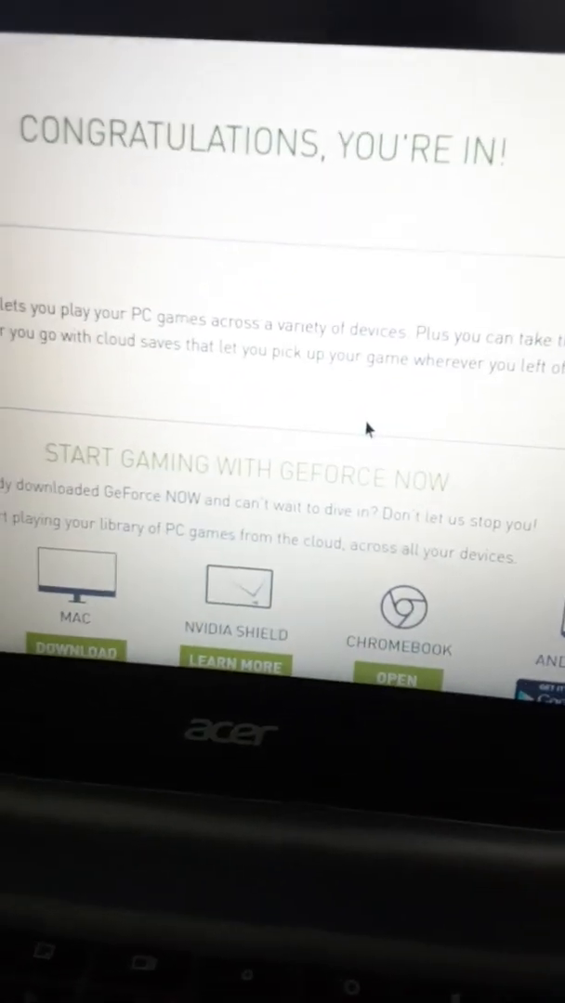
{"action": "scroll", "scroll_direction": "down", "scroll_amount": 3}
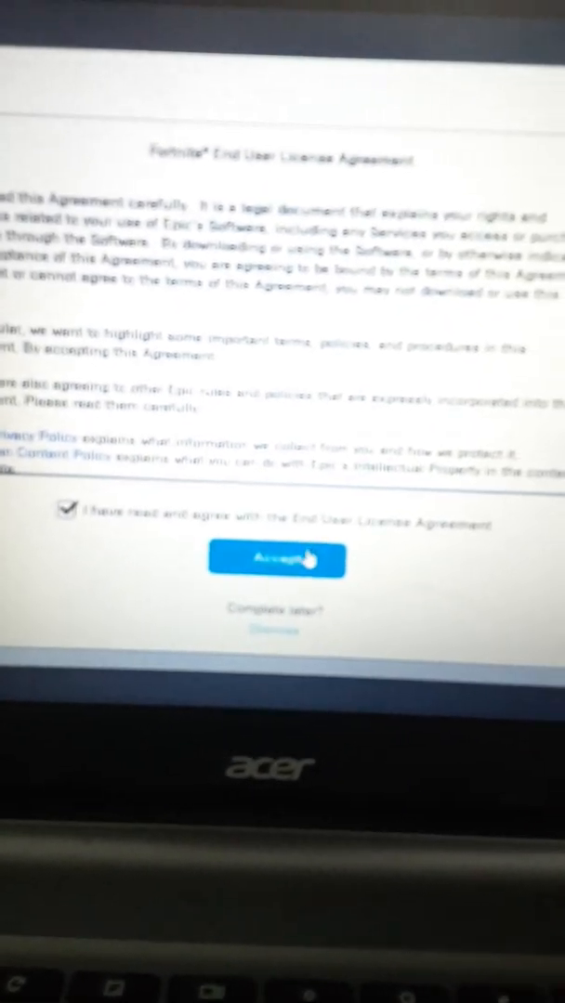
Accept the Fortnite EULA so the game begins launching
{"action": "left_click", "coordinate": [275, 559]}
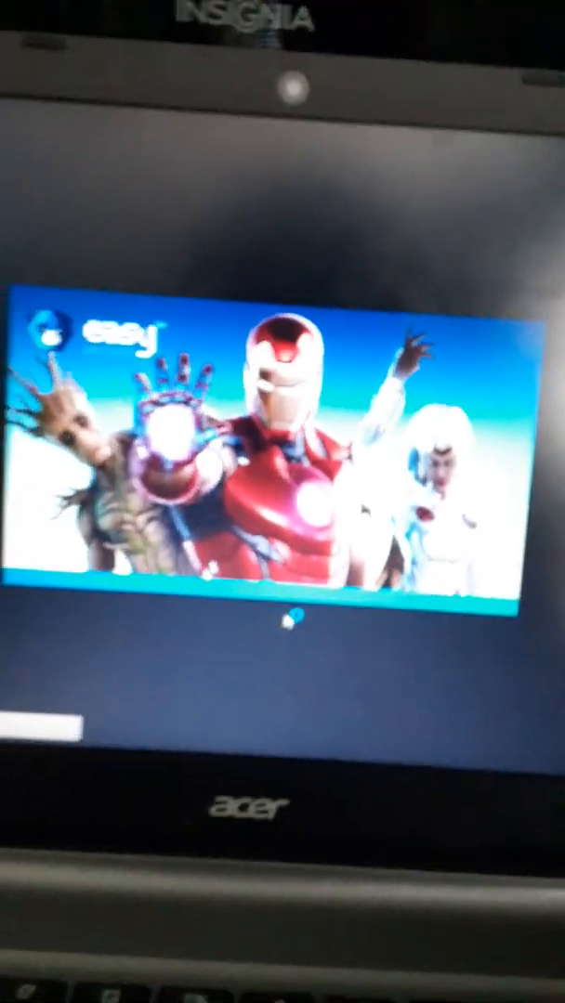